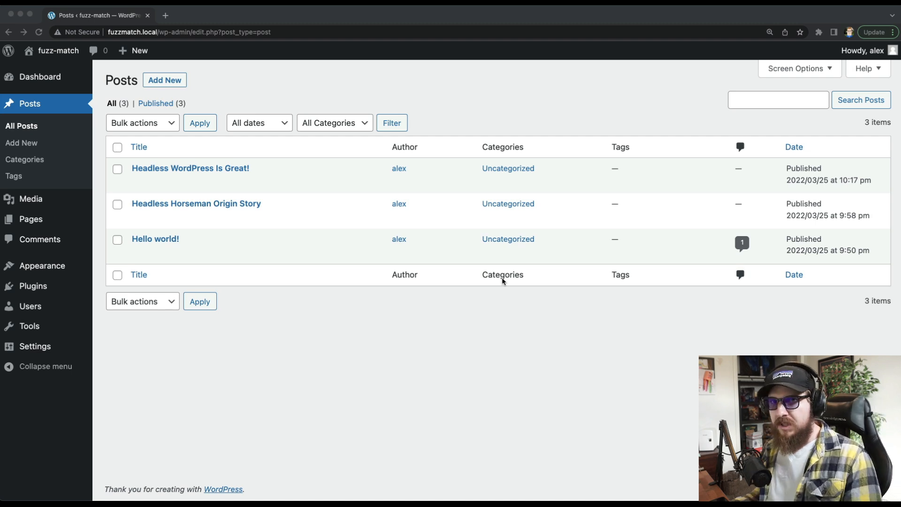
mouse_move(354, 327)
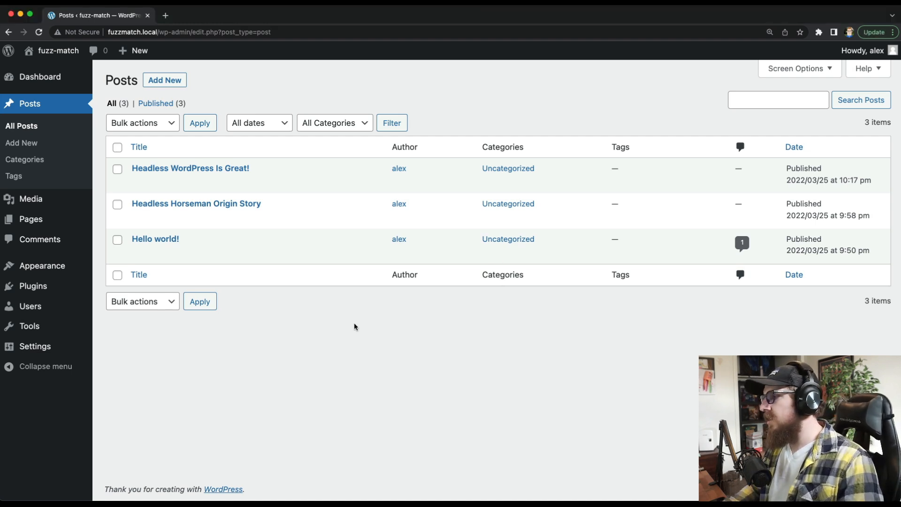
mouse_move(240, 298)
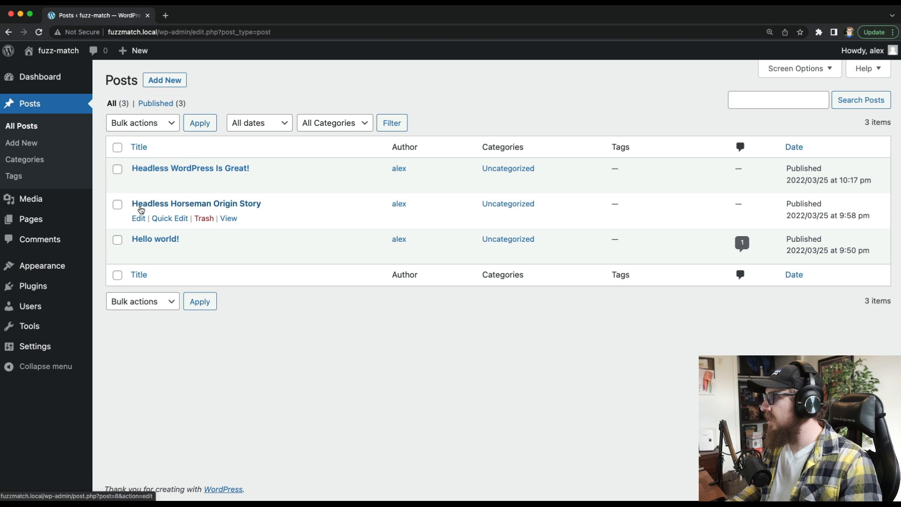
mouse_move(154, 197)
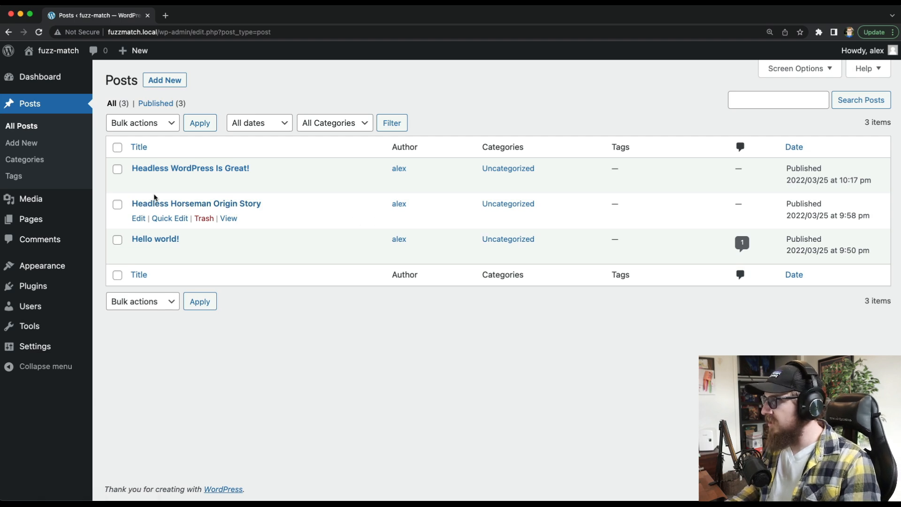
- Inspect the Headless Horseman Origin Story post's slug in Quick Edit without saving
left_click(169, 217)
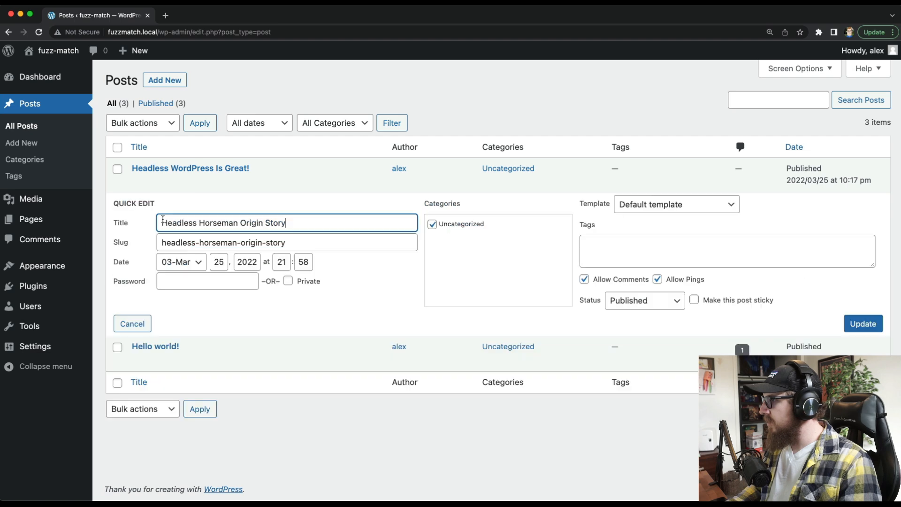
left_click(286, 242)
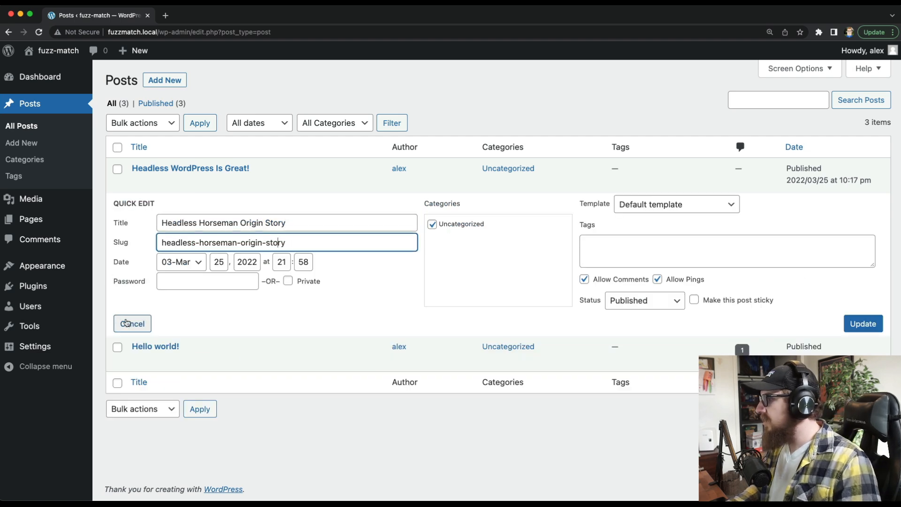
left_click(132, 323)
type("fuzzmatch.local/headless")
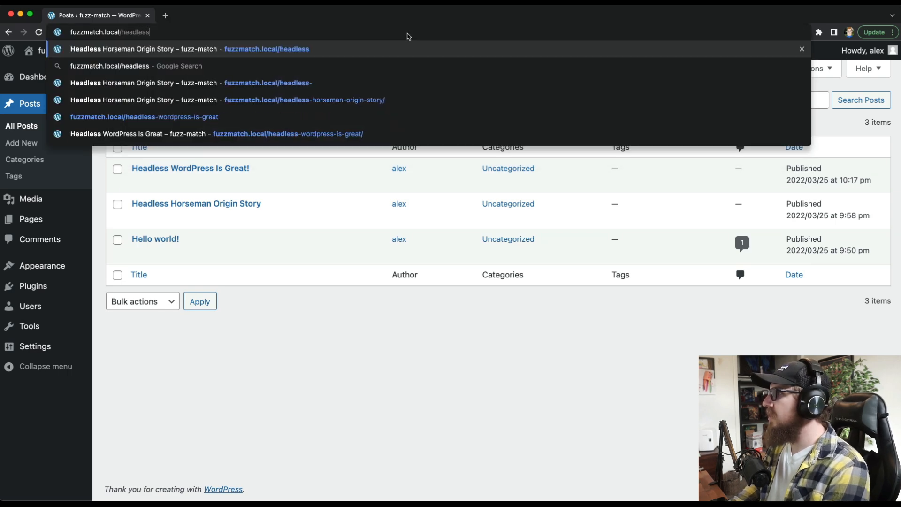
- Load the partial URLs fuzzmatch.local/headless-wor and fuzzmatch.local/headless- to see which posts they reach
type("-wordpress-is-great/")
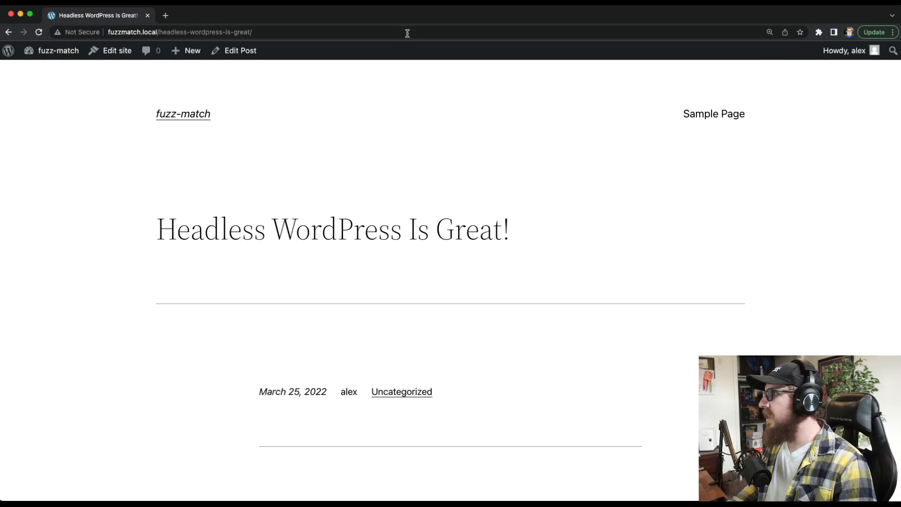
triple_click(332, 229)
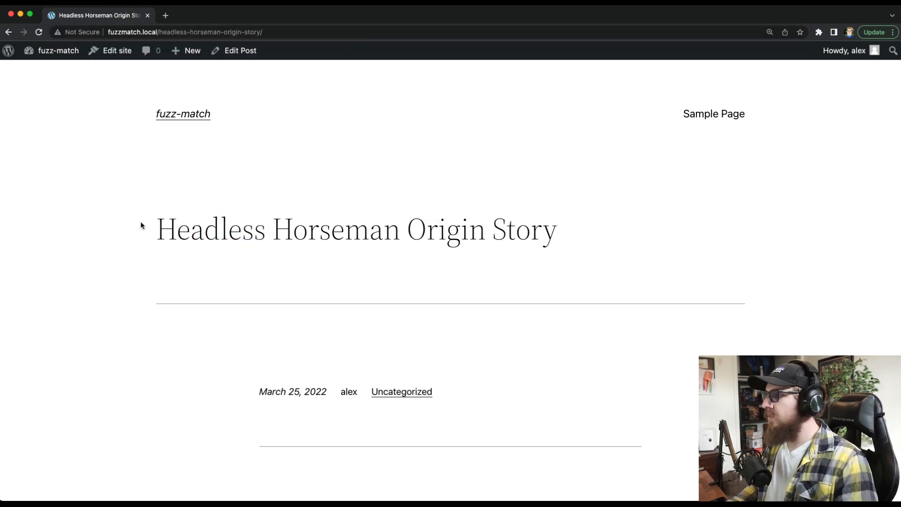
triple_click(357, 229)
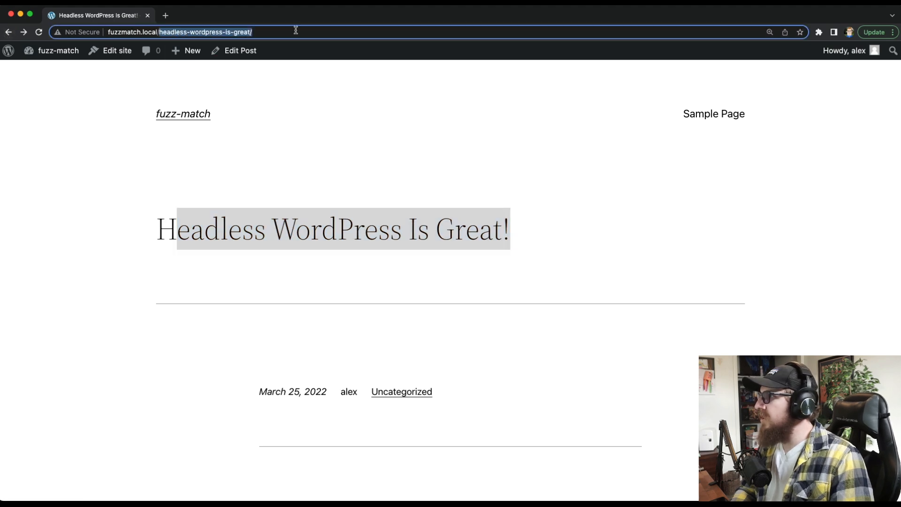
- Trash the Headless WordPress Is Great! post, then delete it permanently from Trash
left_click(240, 50)
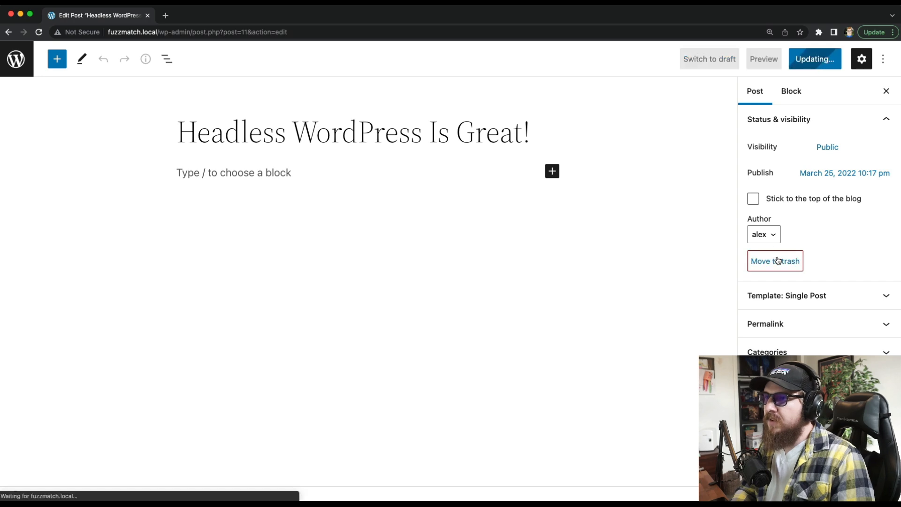
left_click(775, 261)
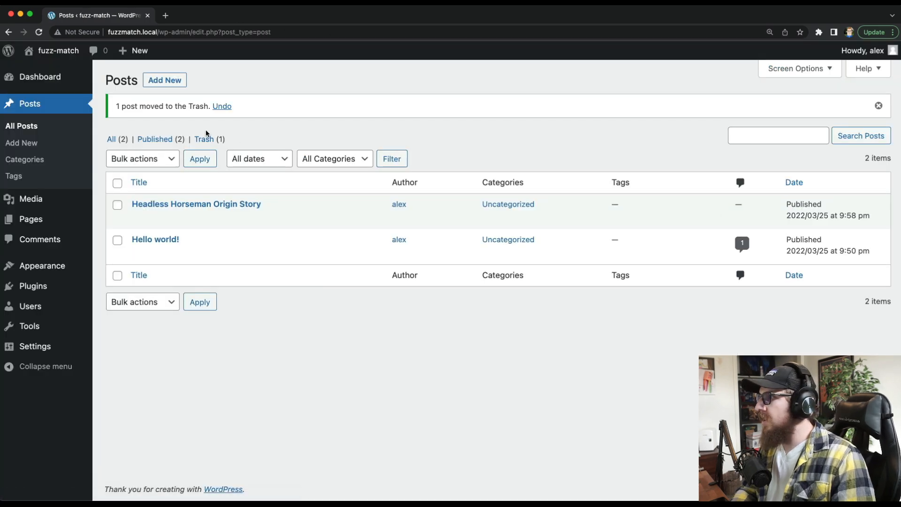
left_click(203, 139)
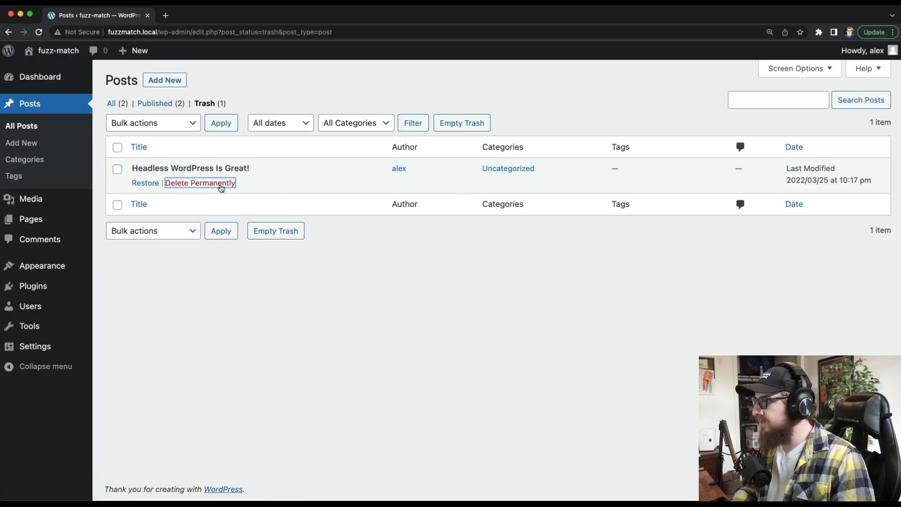
left_click(200, 183)
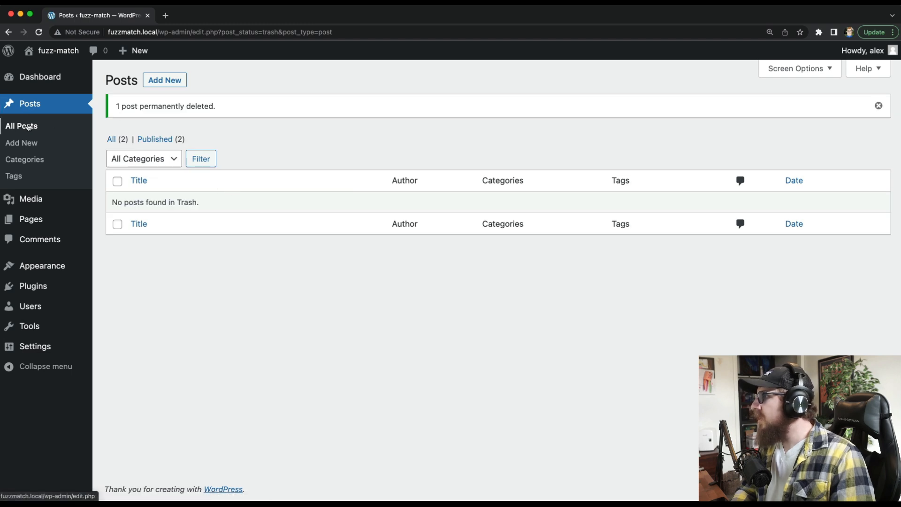
left_click(21, 125)
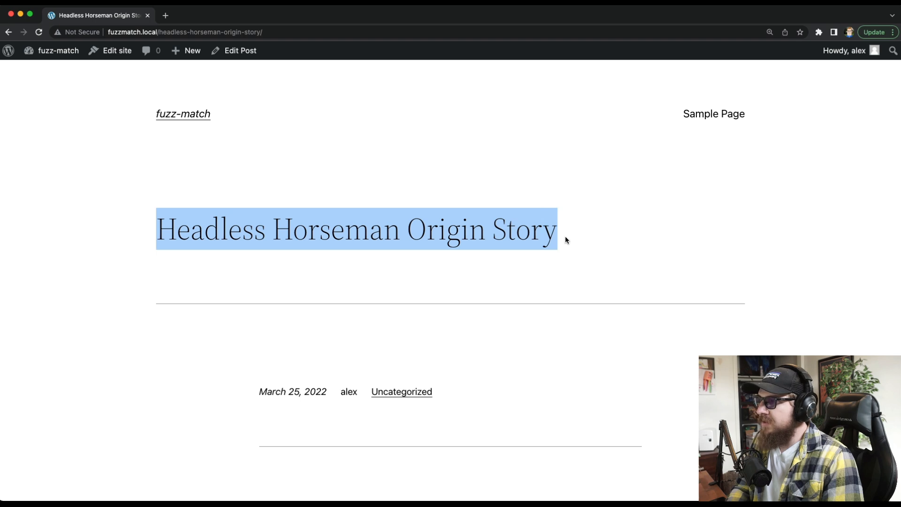
- Revisit the partial headless- address, now reaching the Headless Horseman post, with DevTools open
left_click(325, 229)
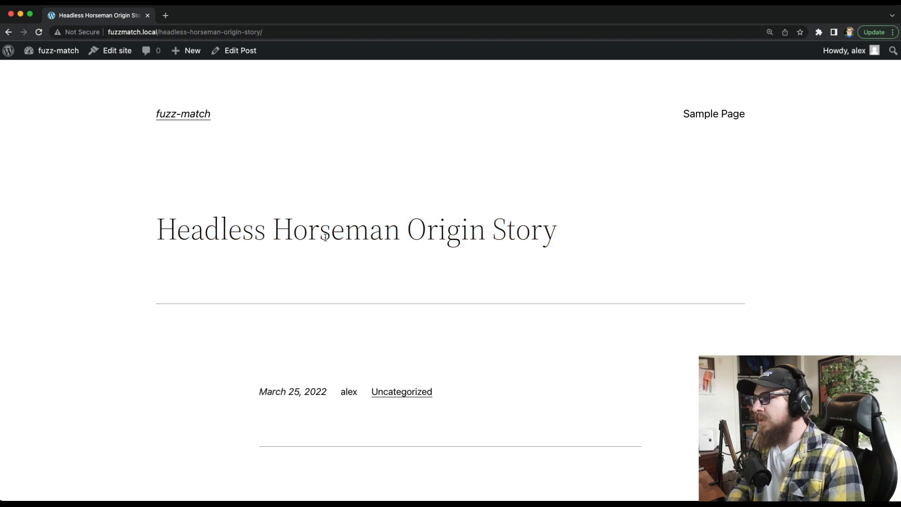
double_click(446, 228)
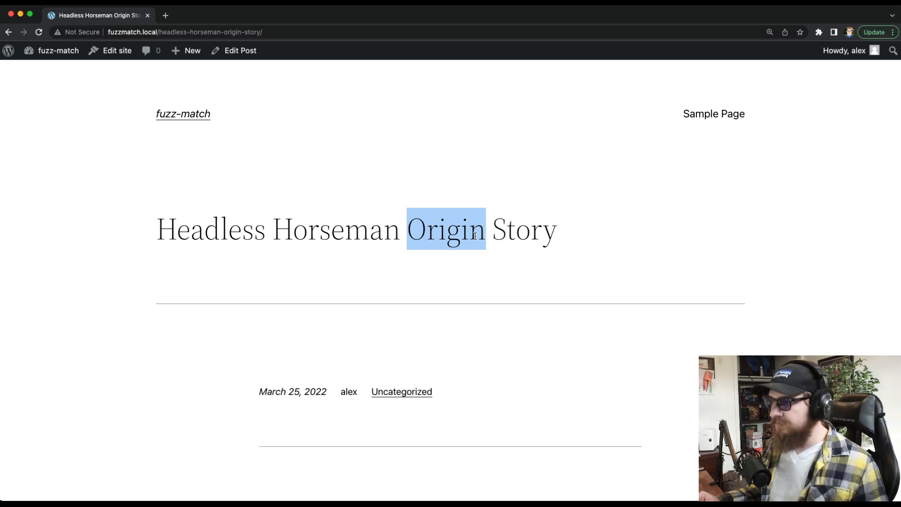
left_click(474, 208)
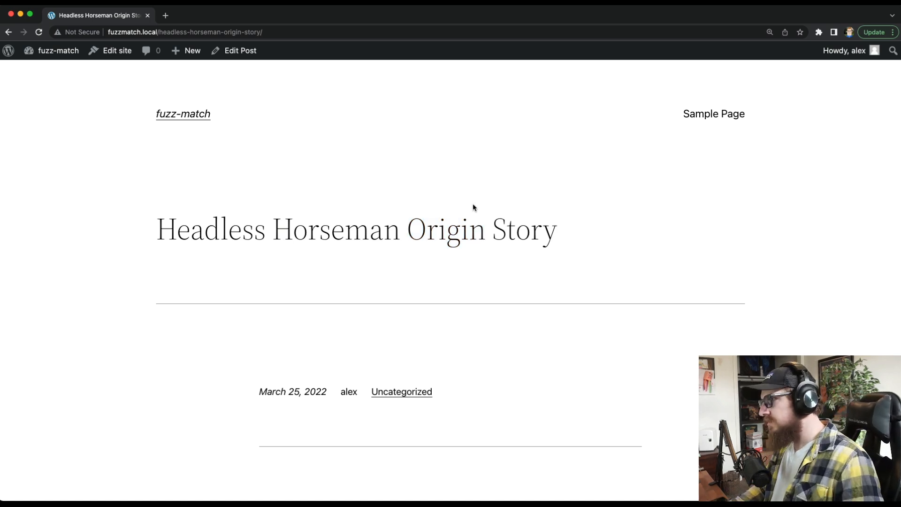
key("F12")
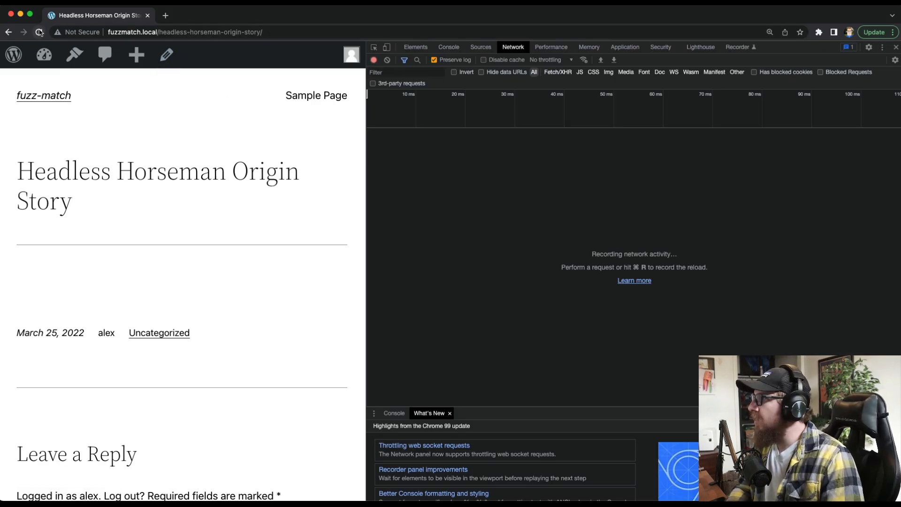
- Record the page load and compare the headless- 301 redirect with headless-horseman-origin-story's 200 OK
left_click(39, 32)
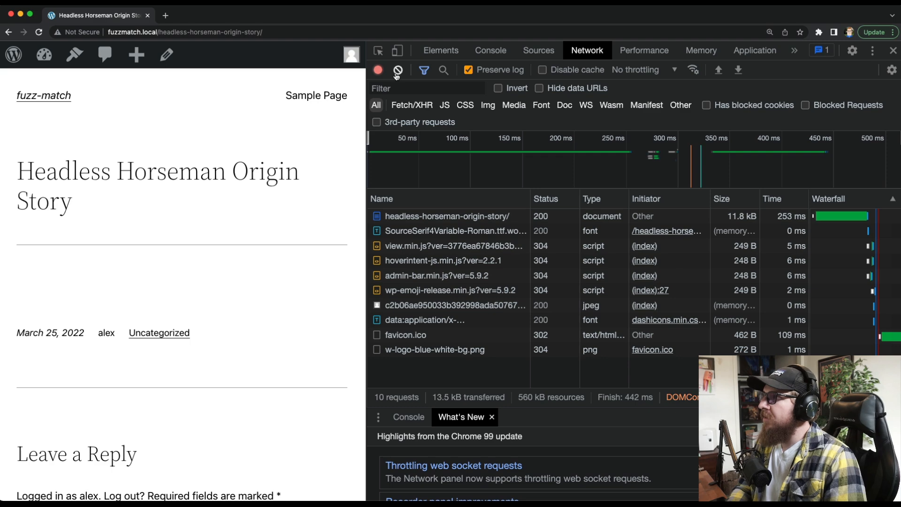
left_click(397, 70)
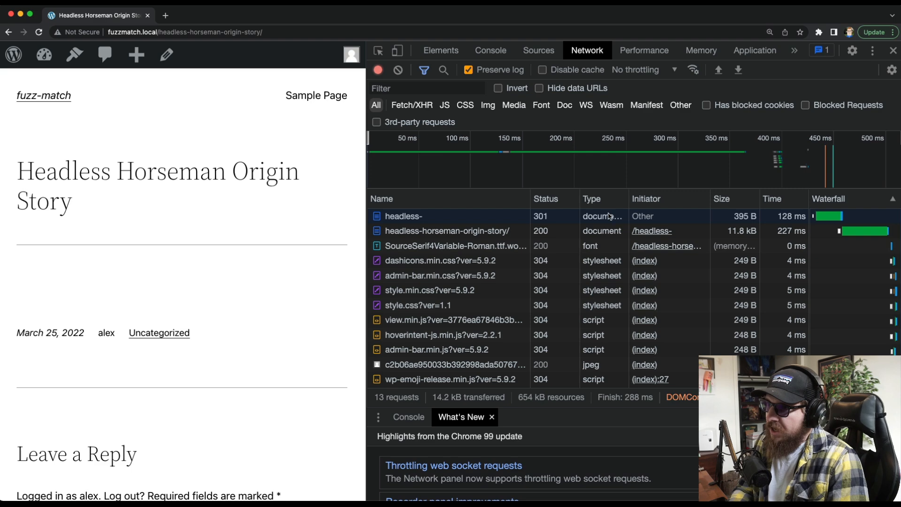
mouse_move(473, 218)
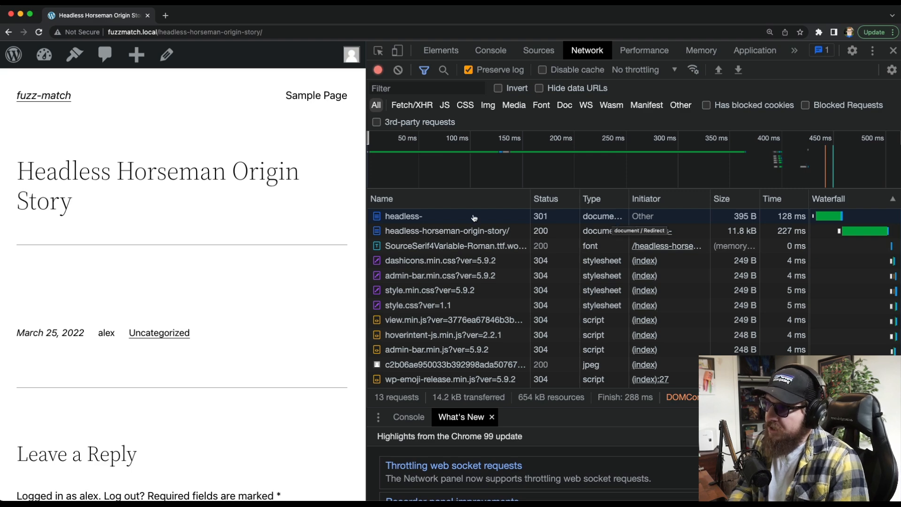
left_click(404, 216)
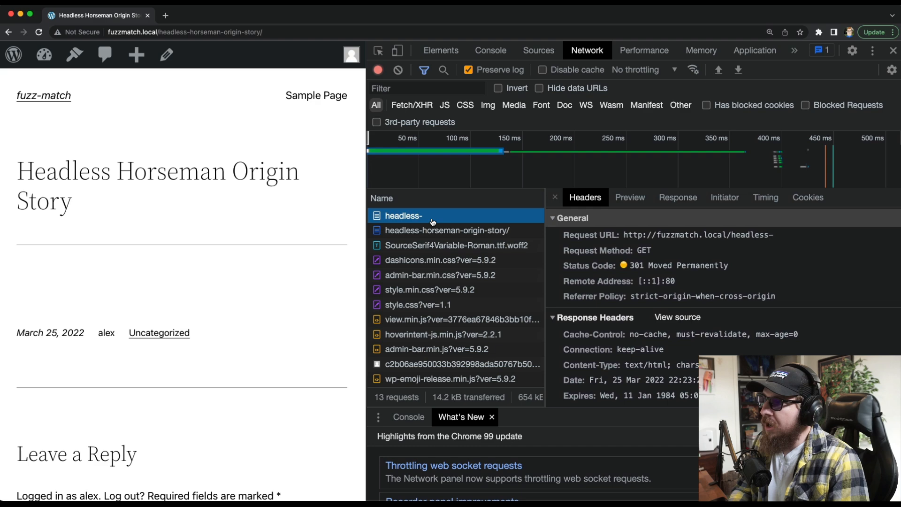
left_click(446, 230)
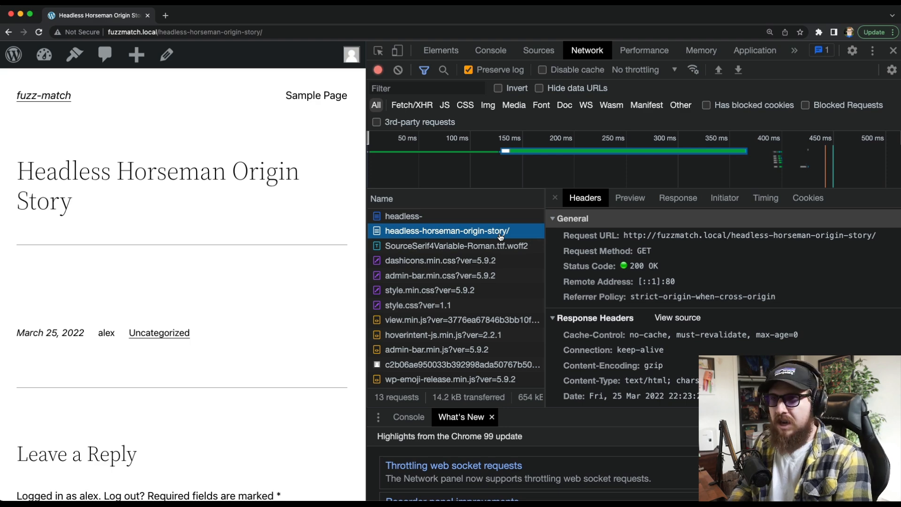
mouse_move(476, 219)
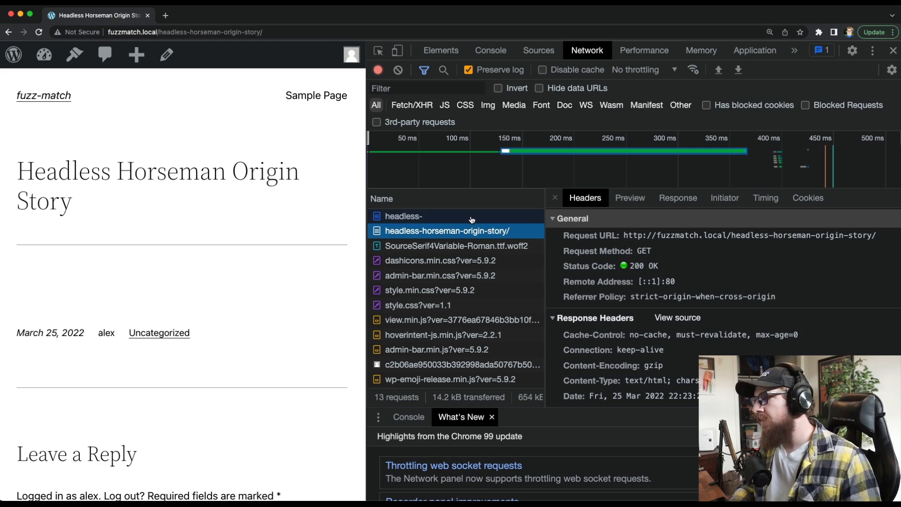
left_click(404, 216)
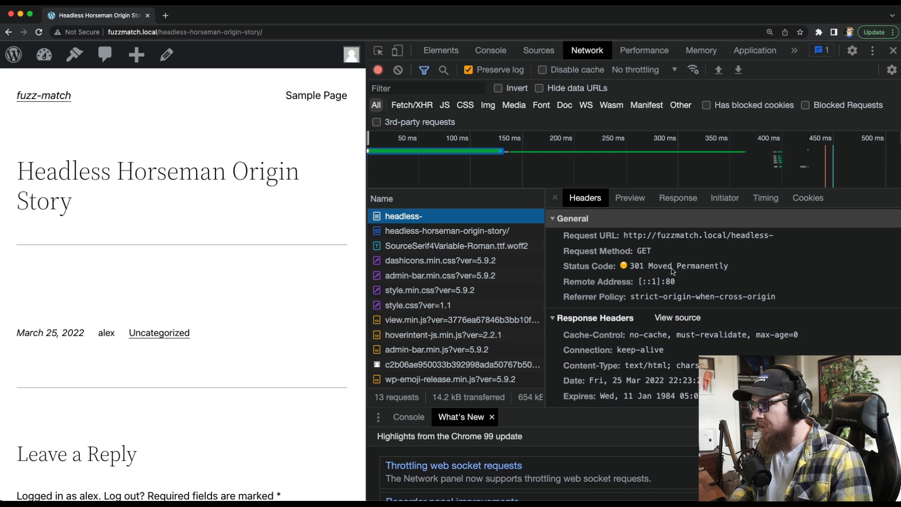
mouse_move(273, 250)
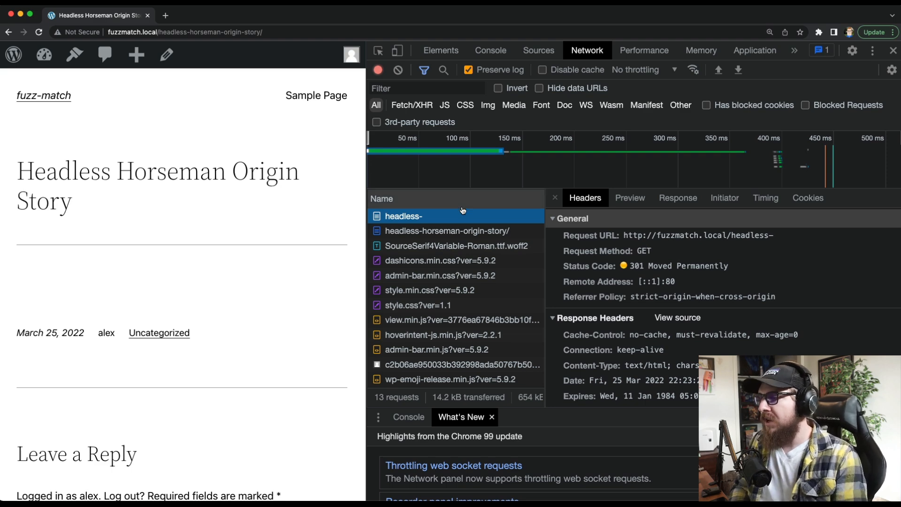
mouse_move(428, 215)
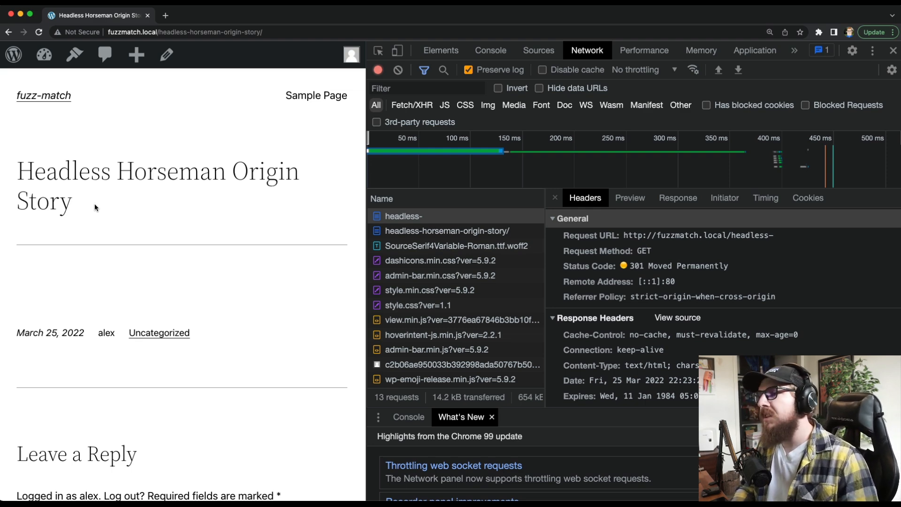
mouse_move(80, 213)
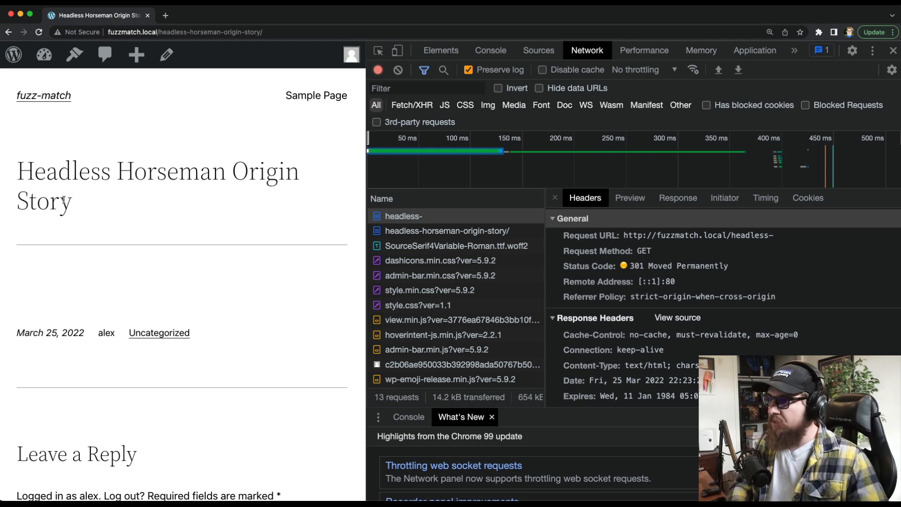
mouse_move(86, 254)
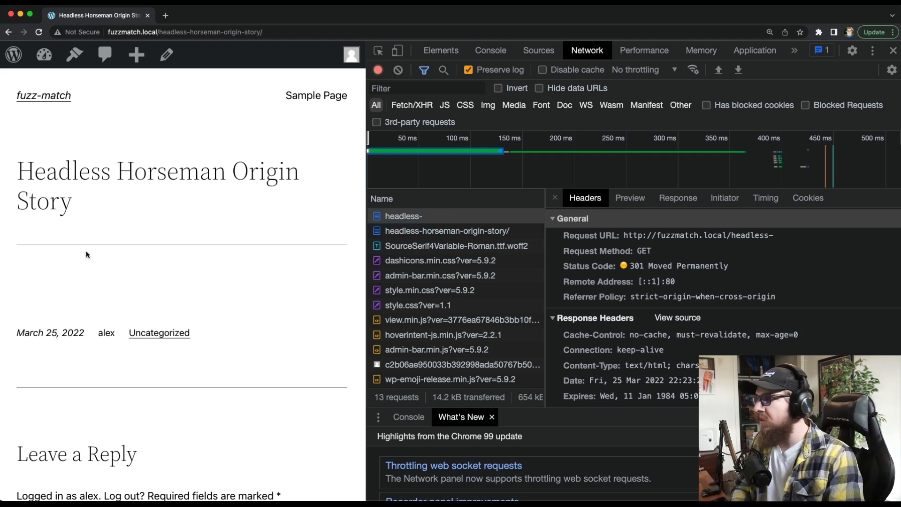
mouse_move(83, 256)
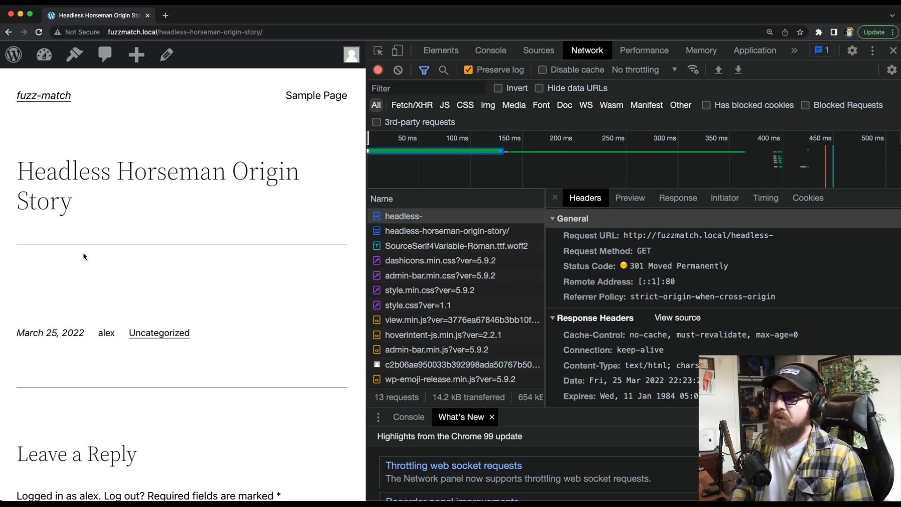
mouse_move(175, 226)
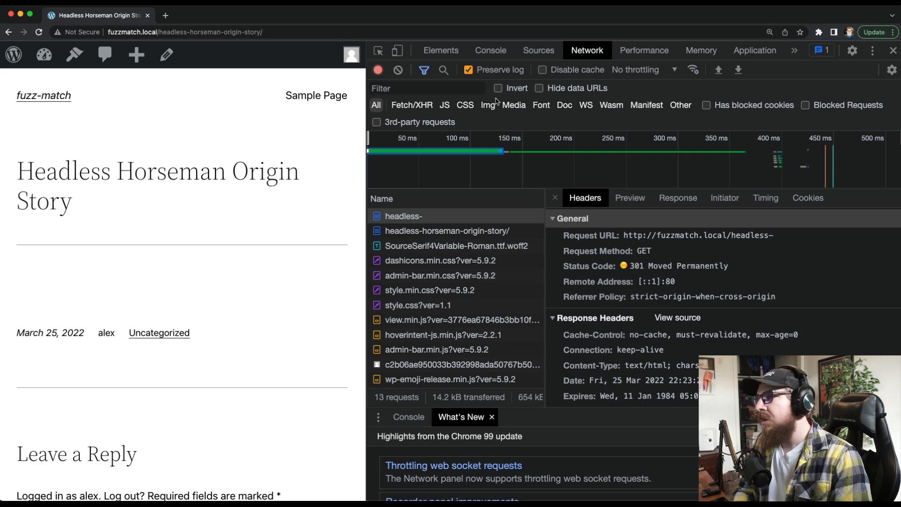
mouse_move(315, 249)
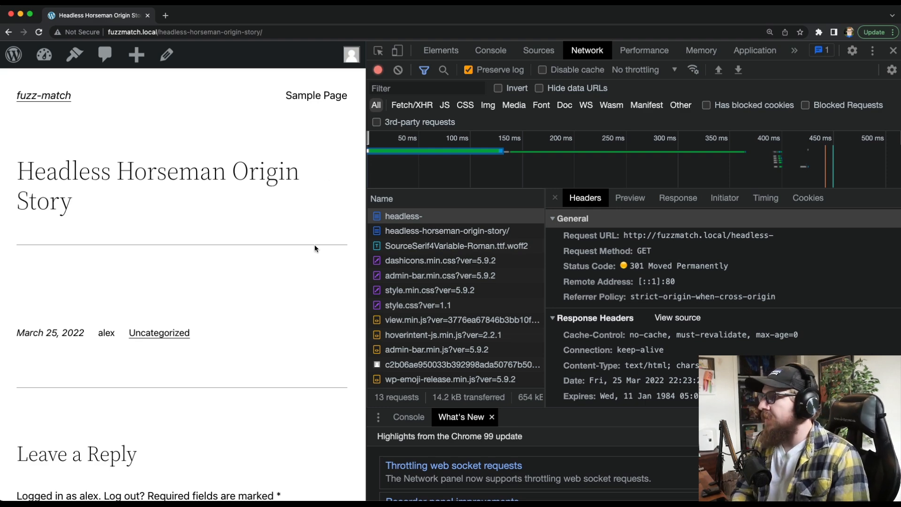
mouse_move(92, 230)
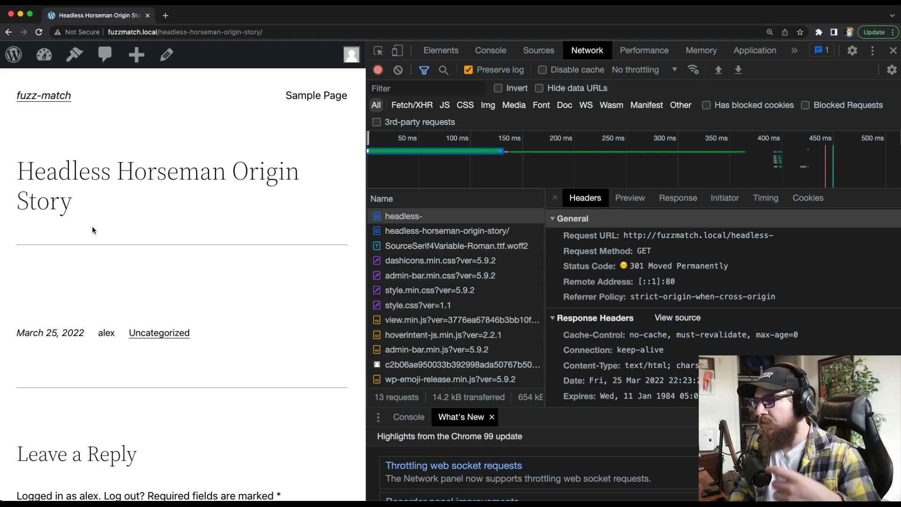
mouse_move(95, 210)
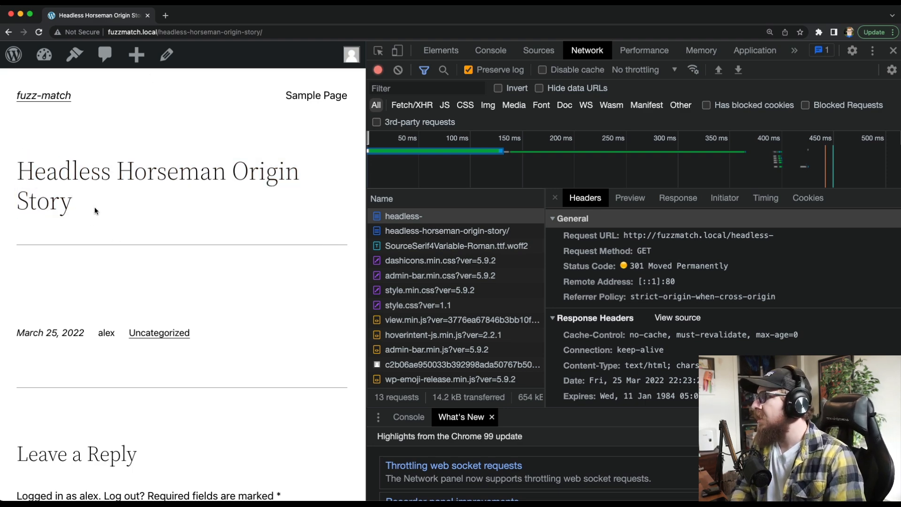
mouse_move(163, 209)
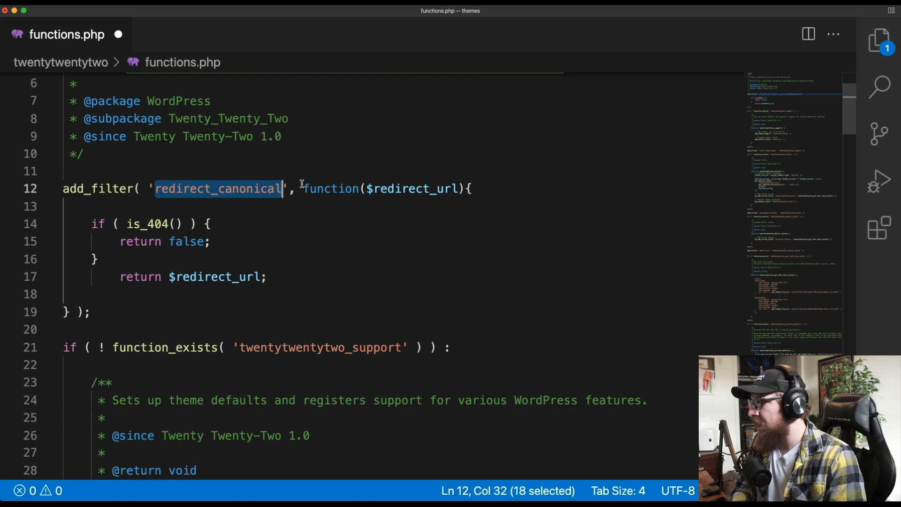
- Walk through the redirect_canonical filter in functions.php that returns false on 404 pages
double_click(414, 189)
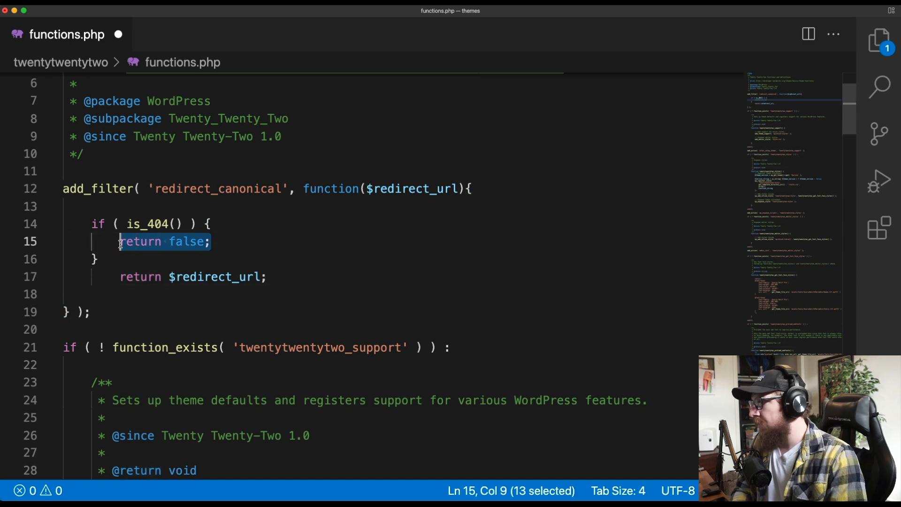
mouse_move(140, 241)
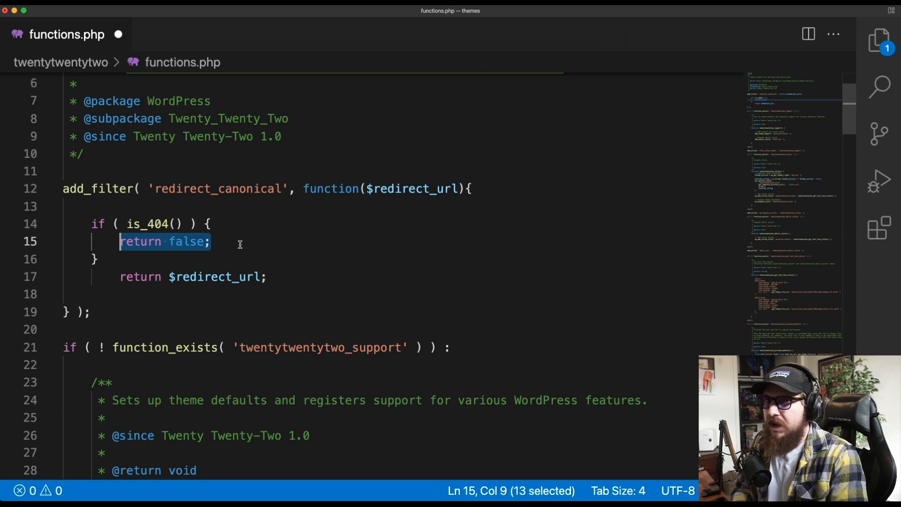
mouse_move(158, 286)
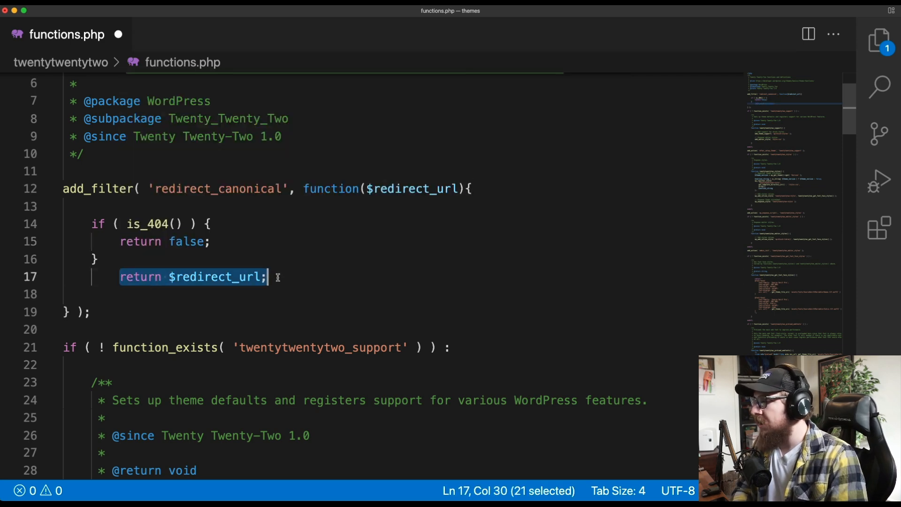
left_click(275, 277)
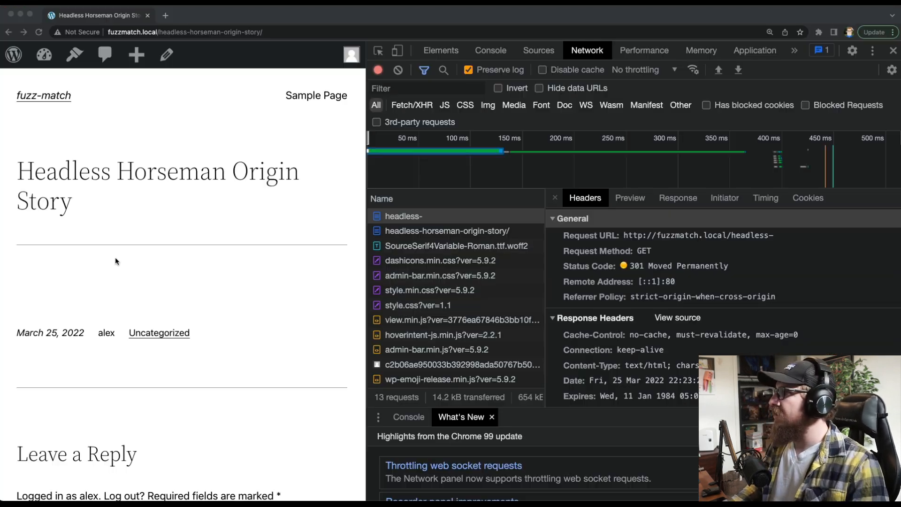
mouse_move(412, 79)
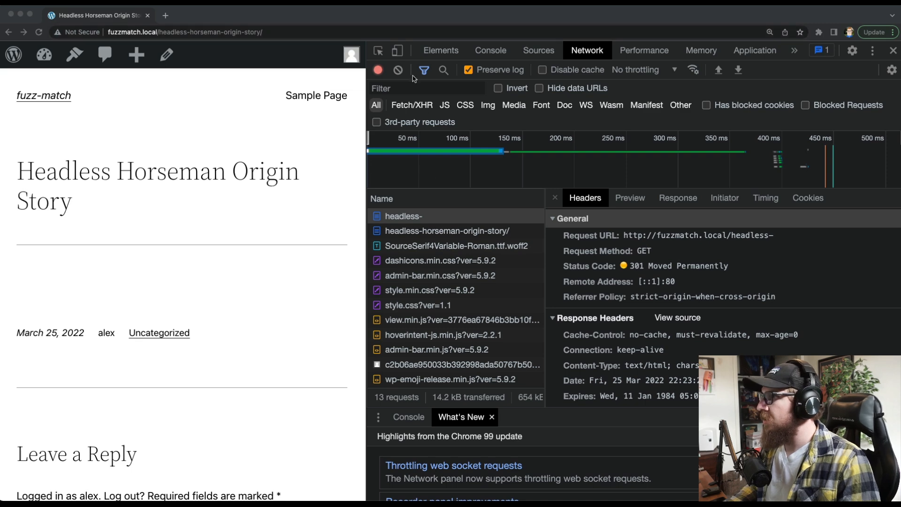
- Reload the headless- URL and check its request now shows 404 Not Found
left_click(397, 69)
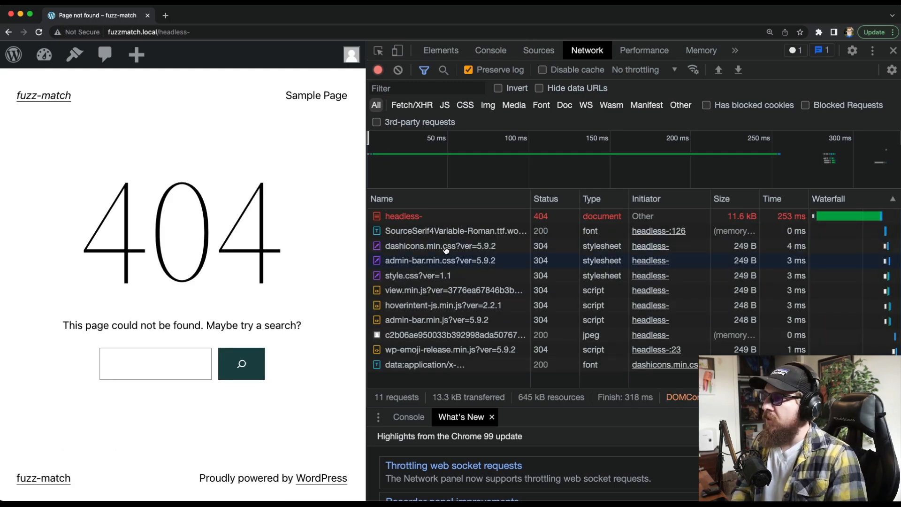
left_click(404, 215)
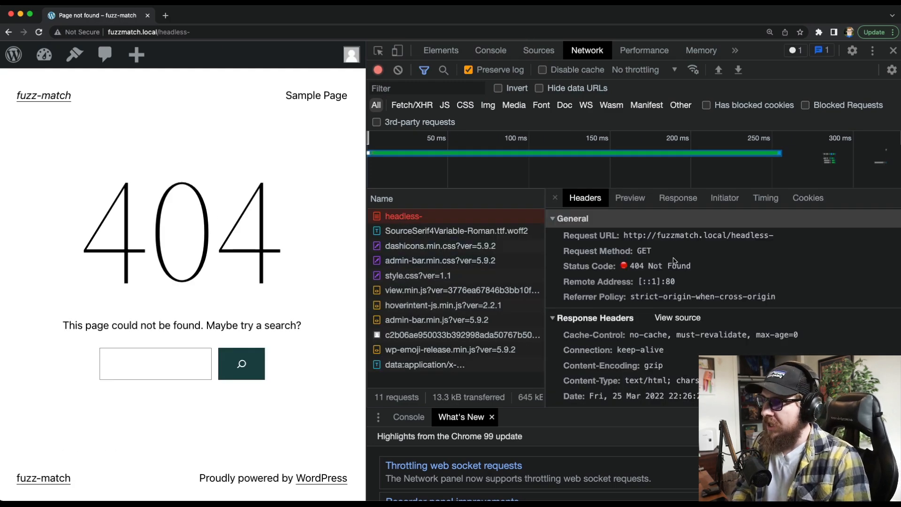